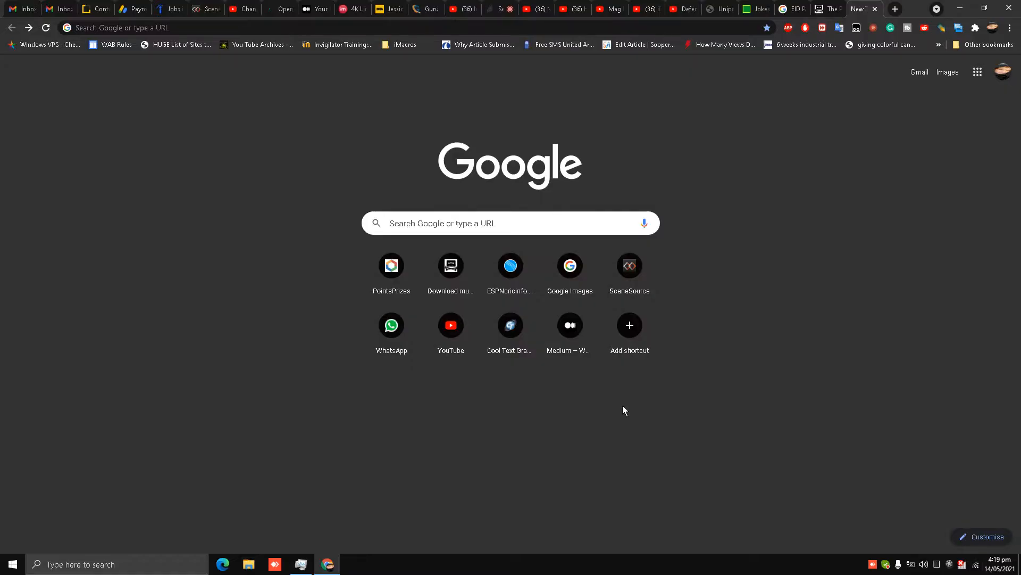
mouse_move(613, 389)
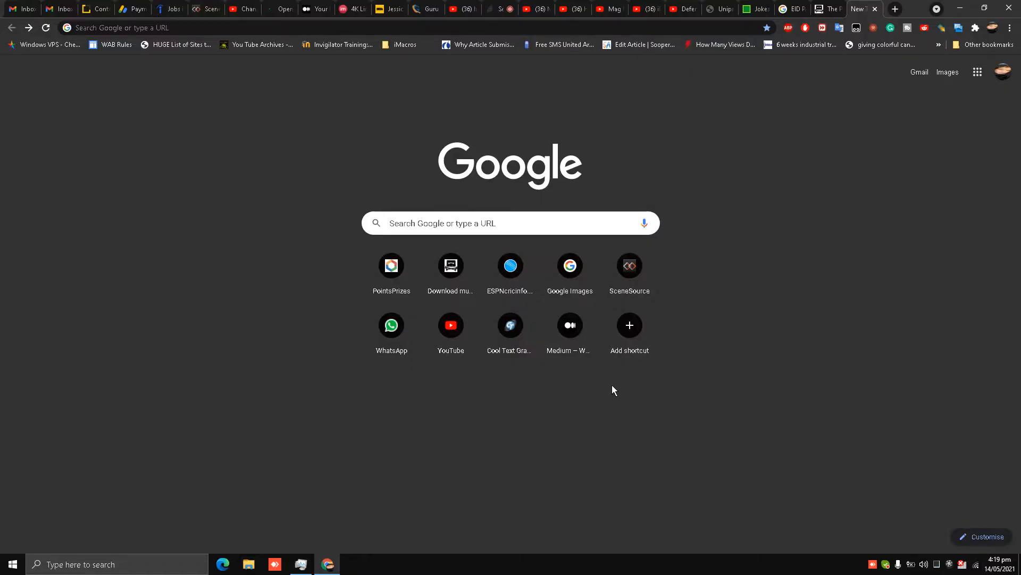
mouse_move(593, 387)
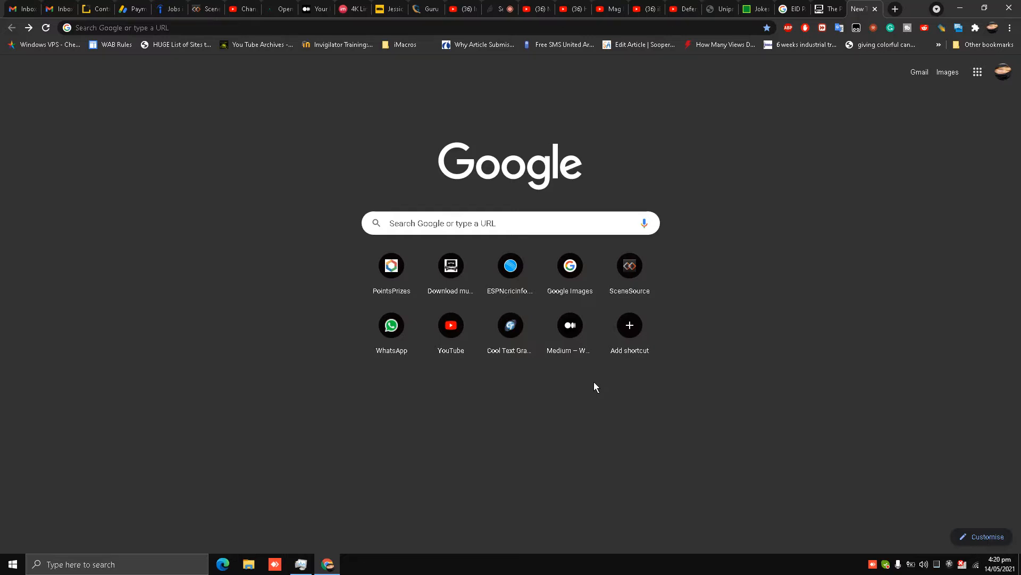
mouse_move(554, 385)
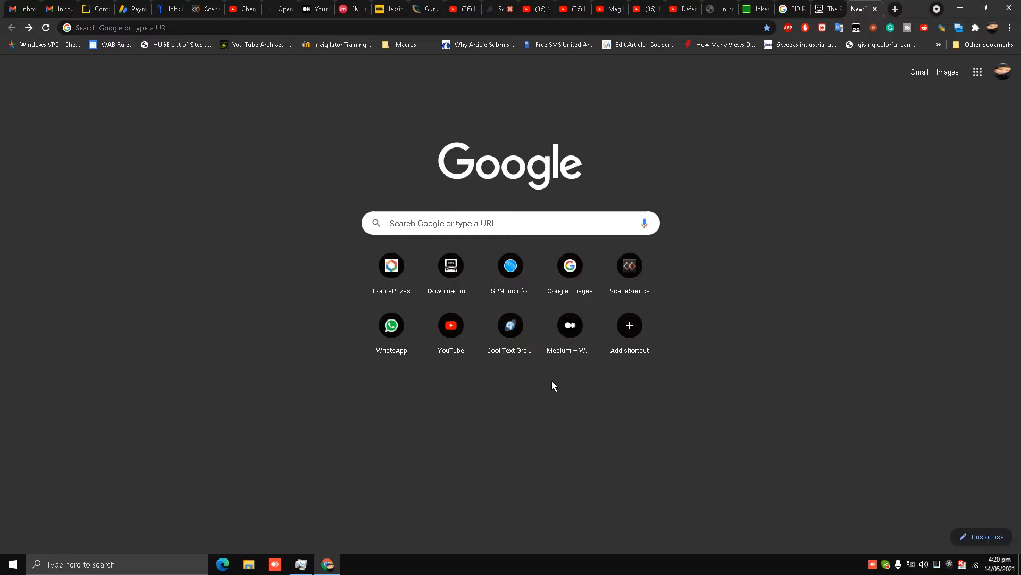
mouse_move(450, 326)
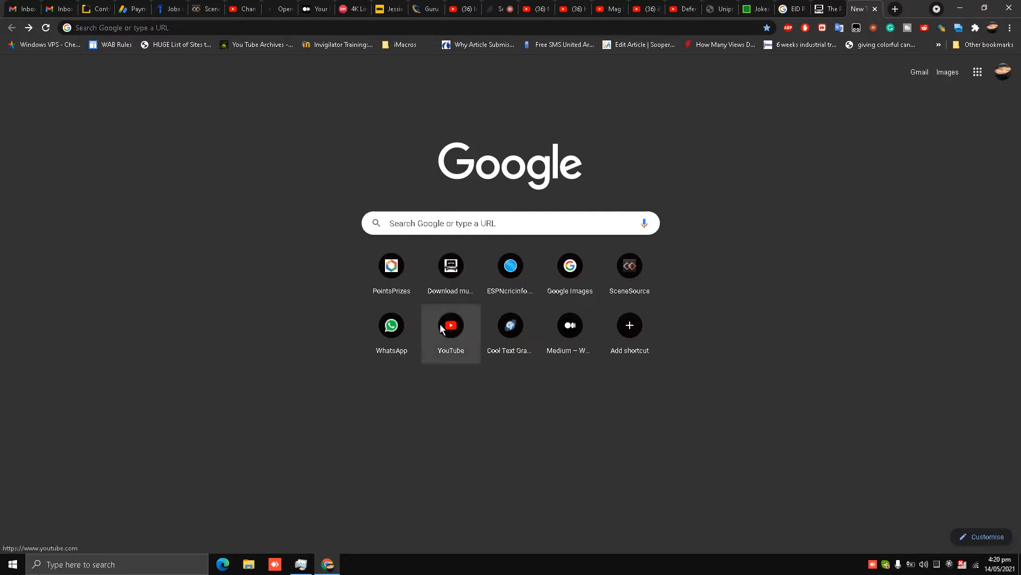
mouse_move(300, 37)
text(mouse high)
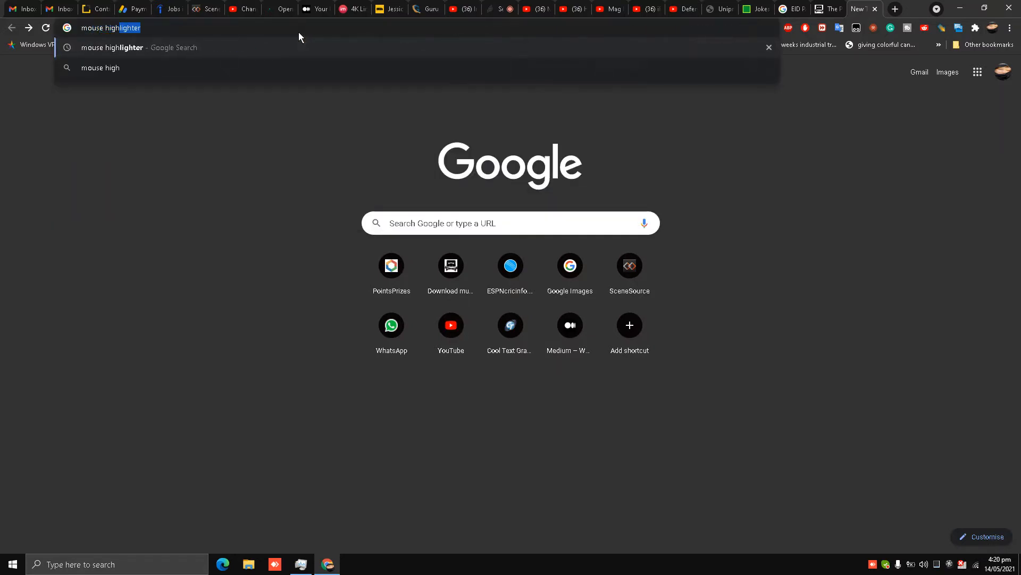
Step: Search Google for 'mouse highlighter' and open the Microsoft Store listing for Mouse pointer highlight
key(Return)
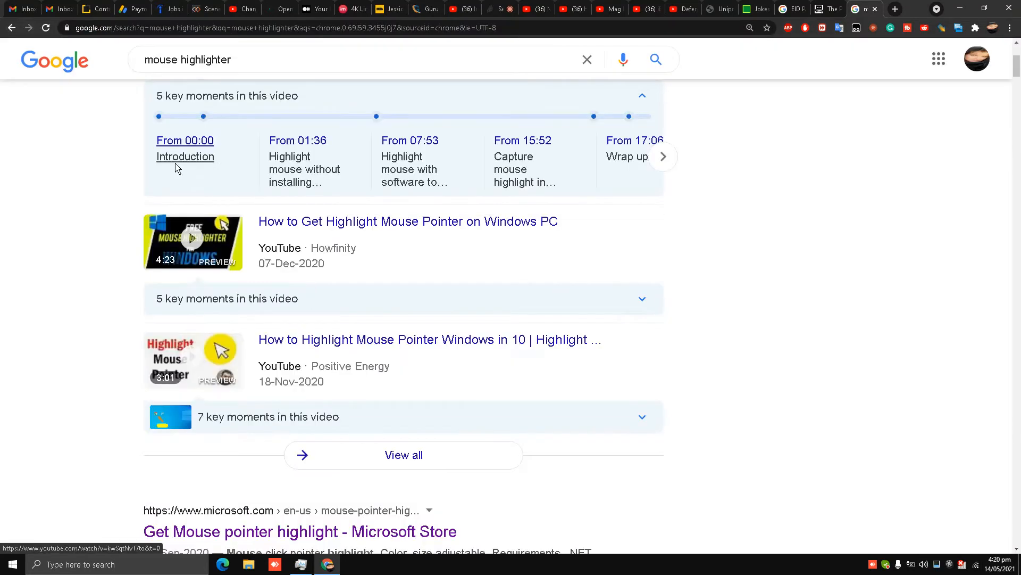
scroll(down, 3)
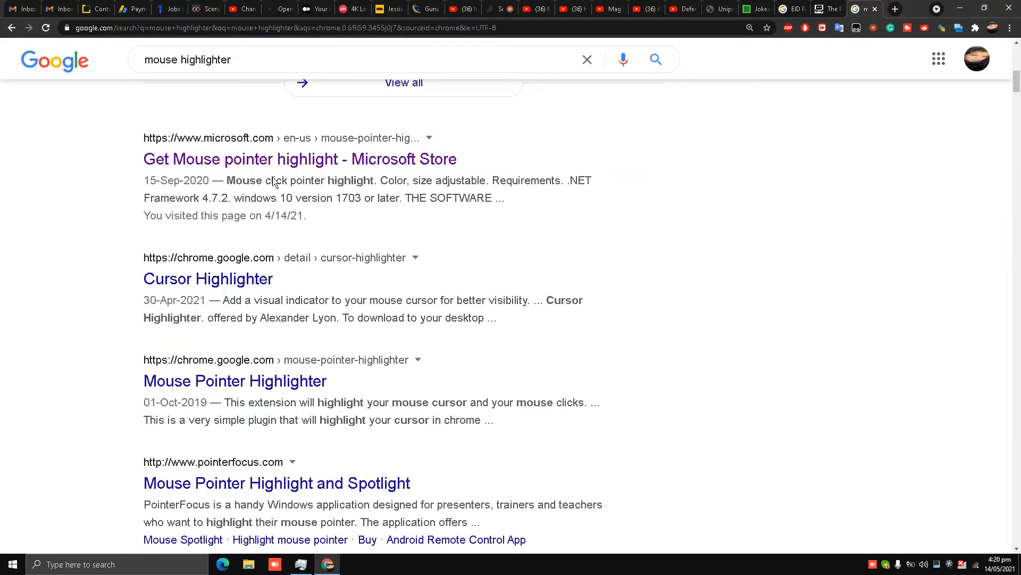
mouse_move(298, 159)
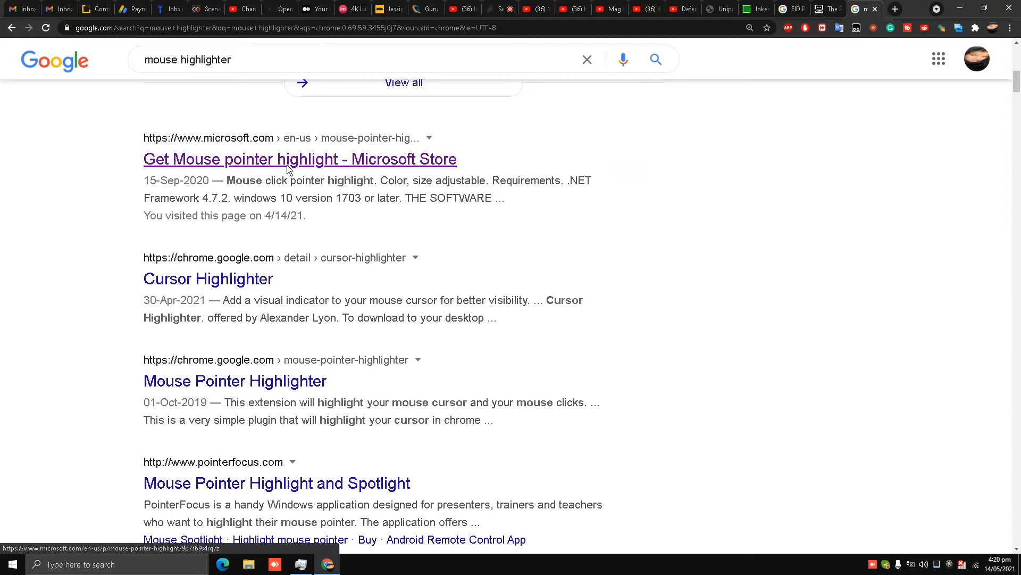
click(300, 159)
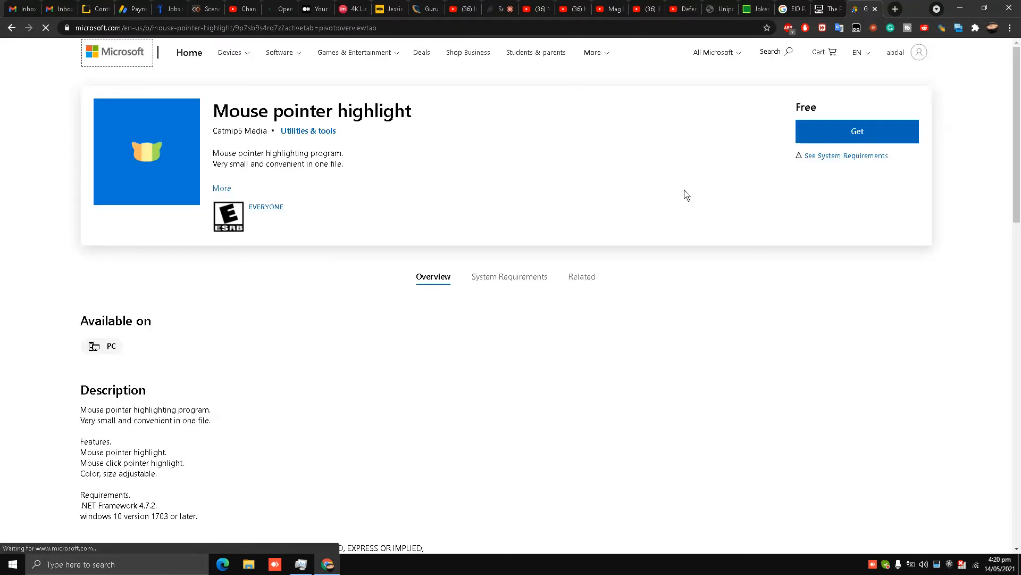
Step: Get the free Mouse pointer highlight app and install it through the Microsoft Store app
click(857, 131)
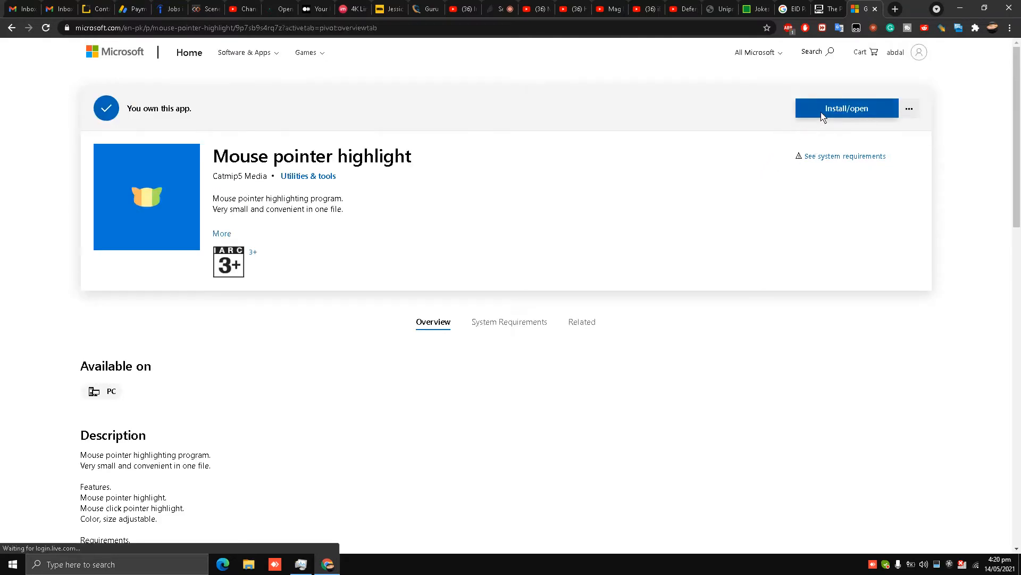
mouse_move(581, 122)
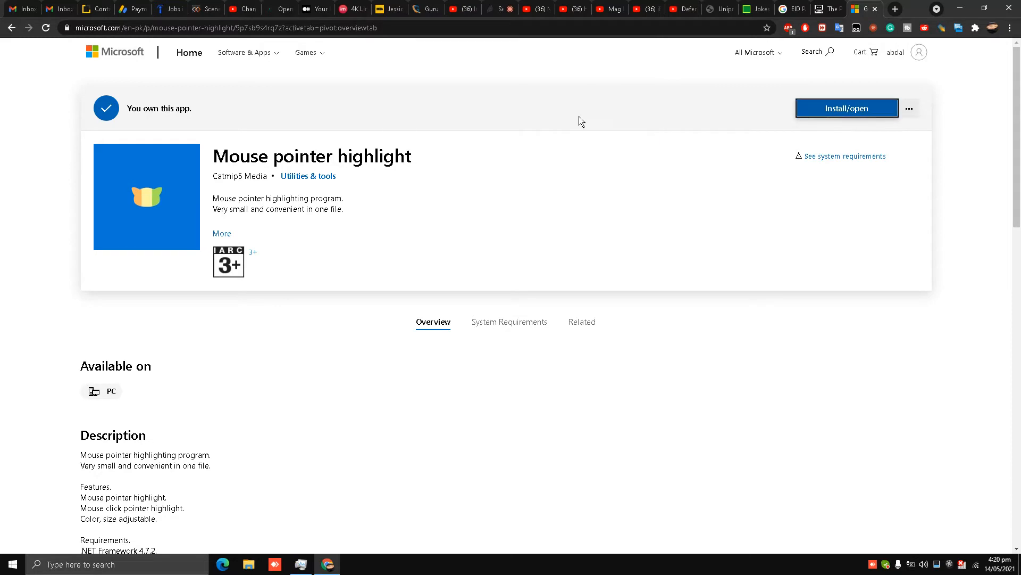
click(846, 109)
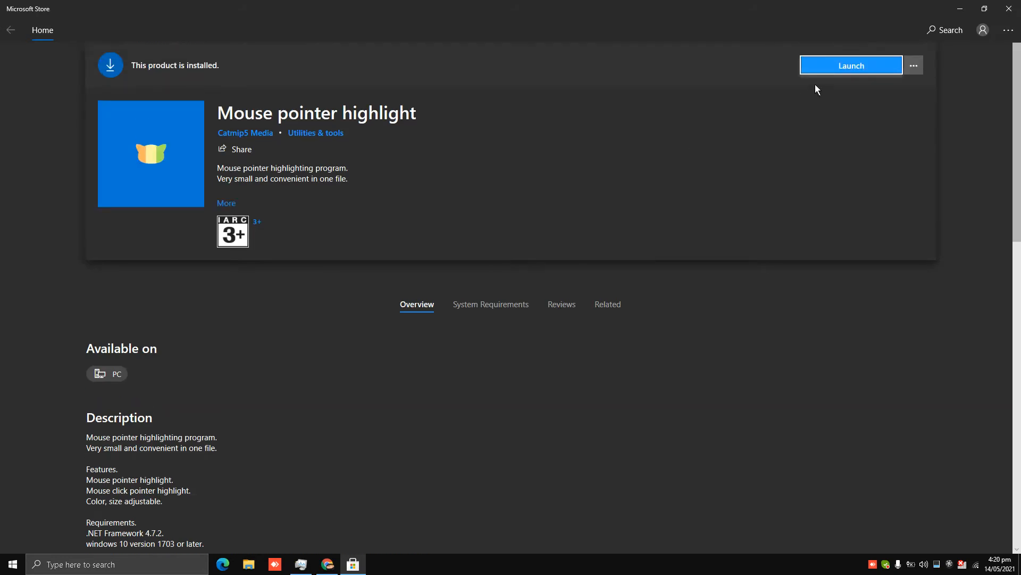
Step: Launch the app, set pointer highlight opacity to 200 and uncheck Click Highlight Enable
click(850, 65)
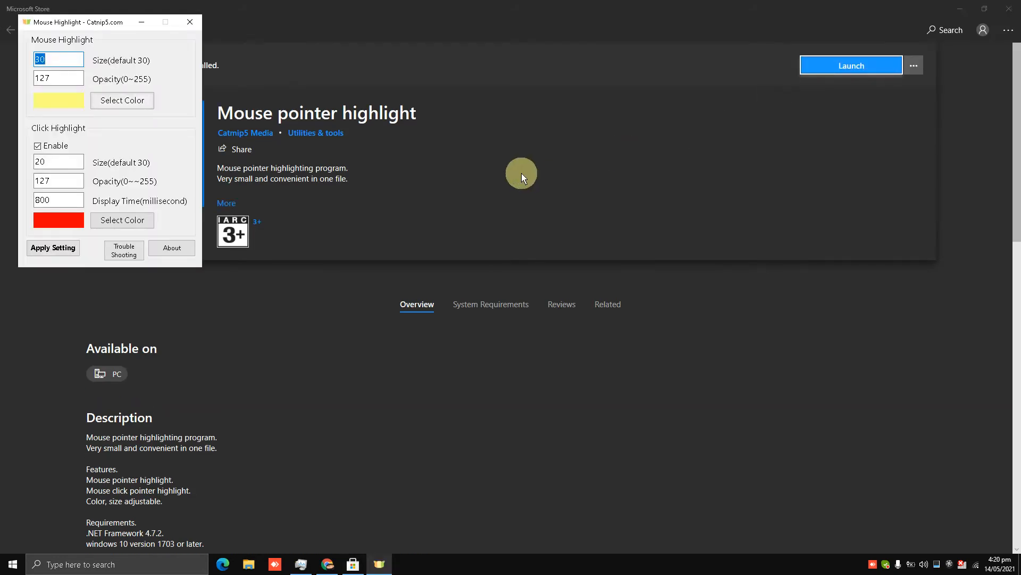
mouse_move(168, 123)
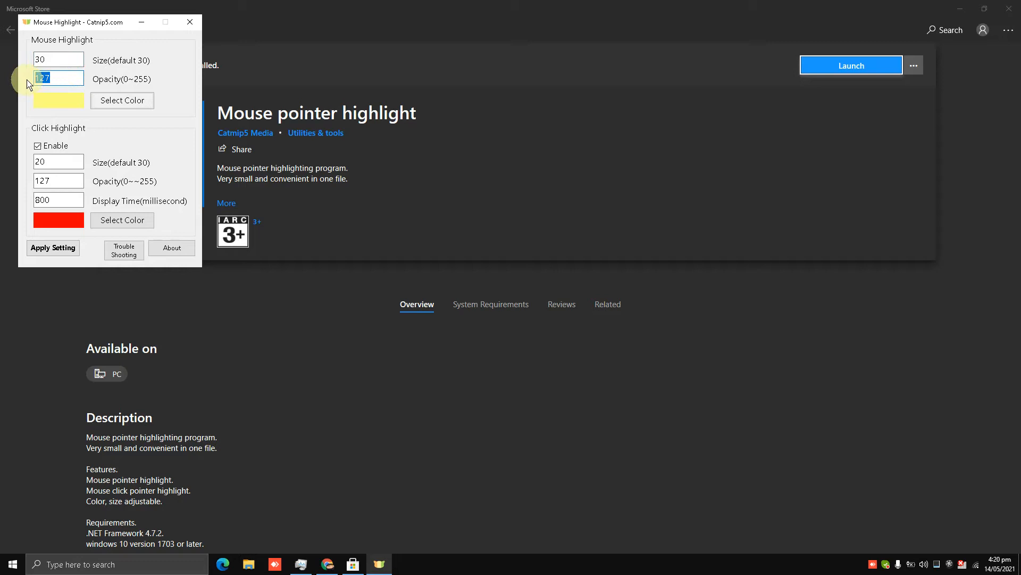
text(200)
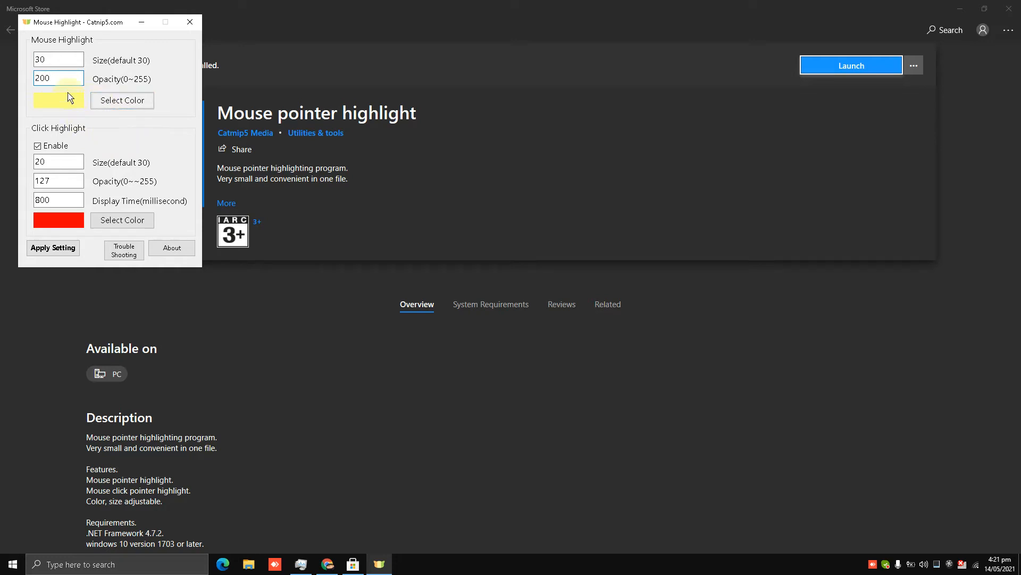
mouse_move(152, 148)
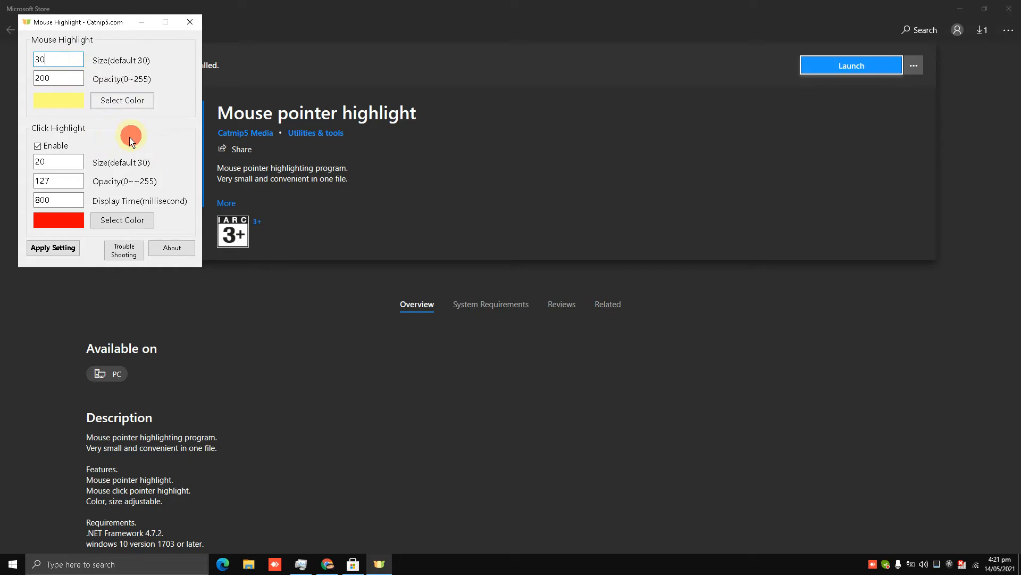
mouse_move(111, 140)
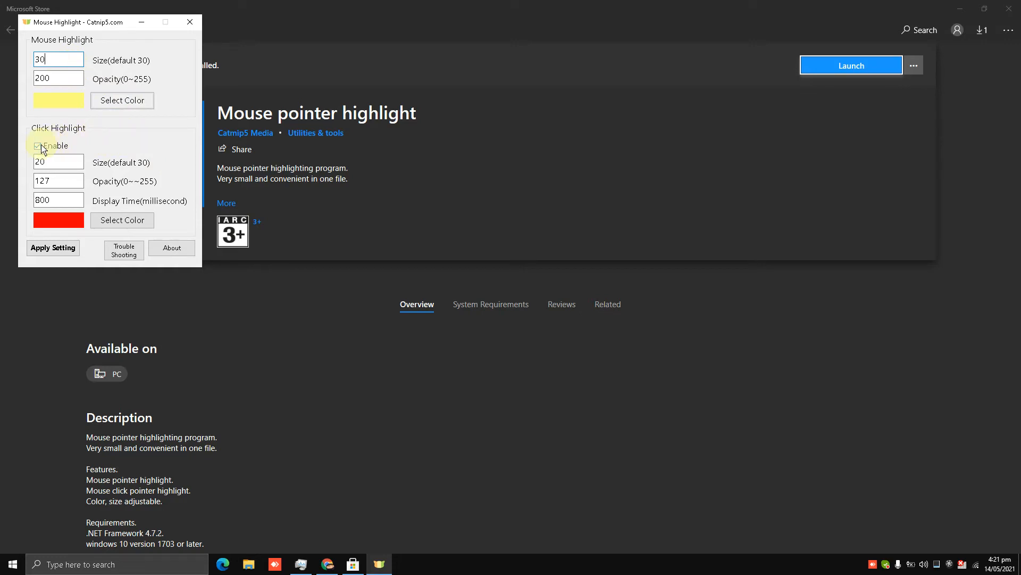
click(38, 145)
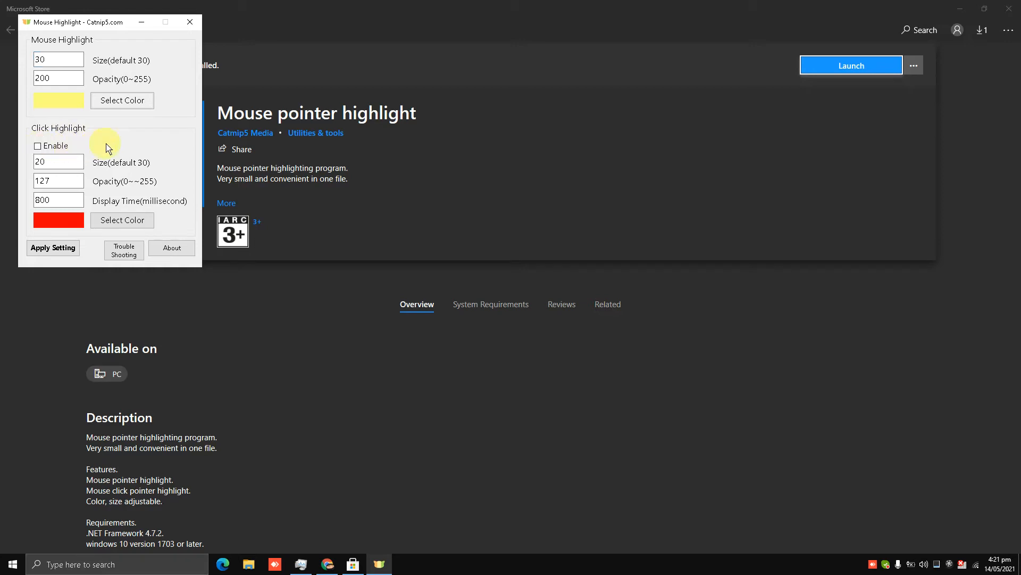
mouse_move(71, 108)
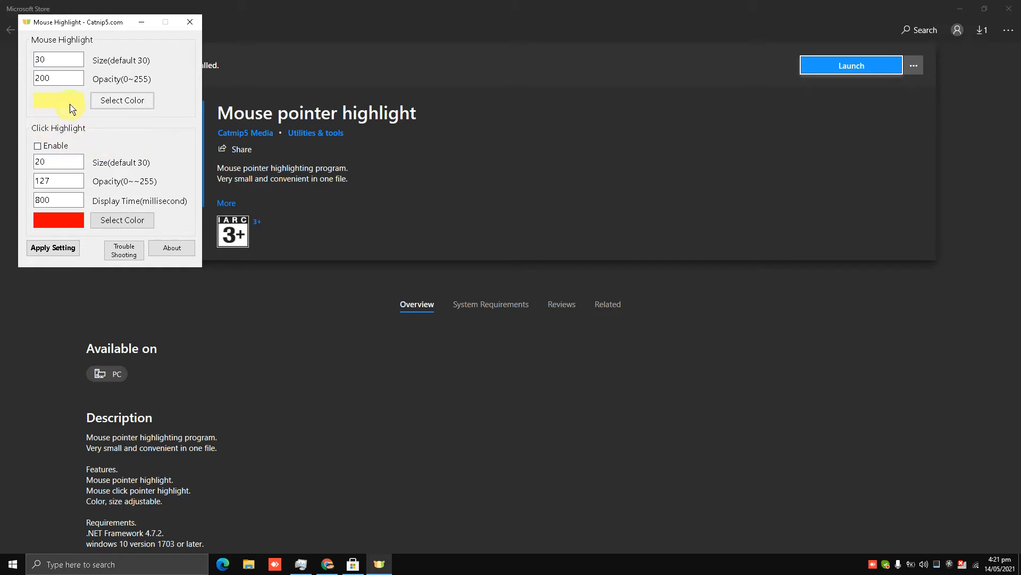
click(122, 100)
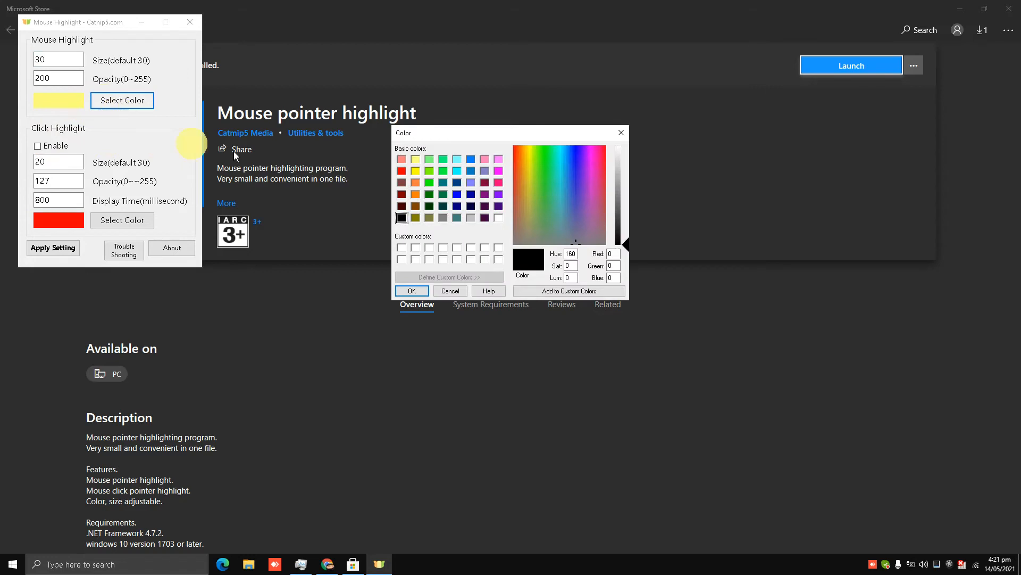
click(414, 158)
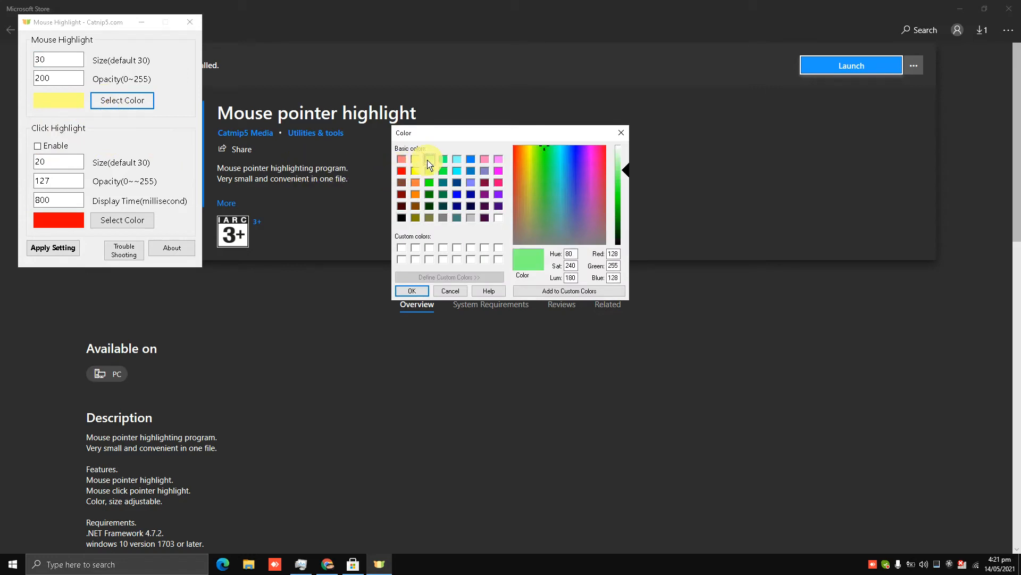
click(411, 290)
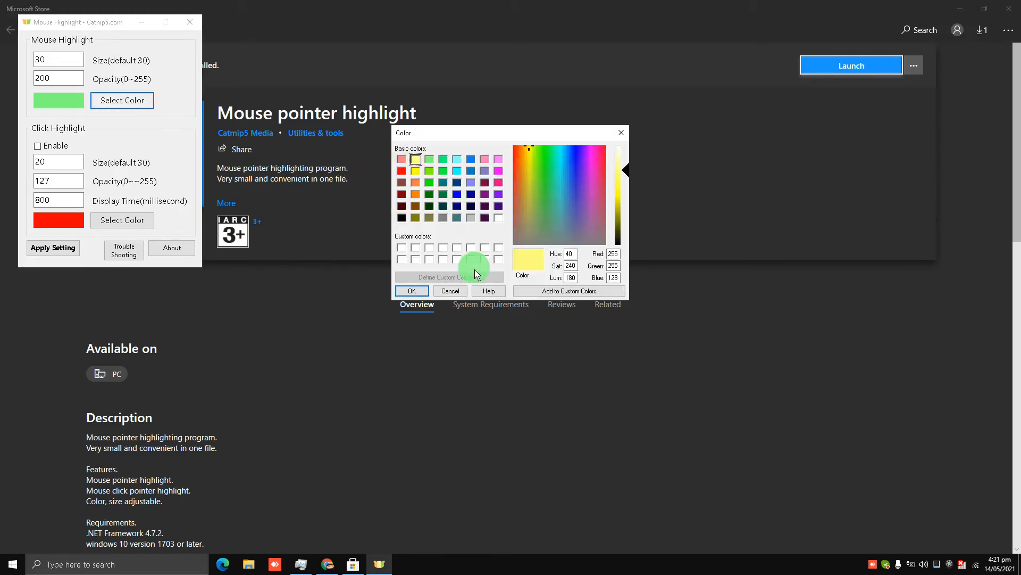
click(410, 291)
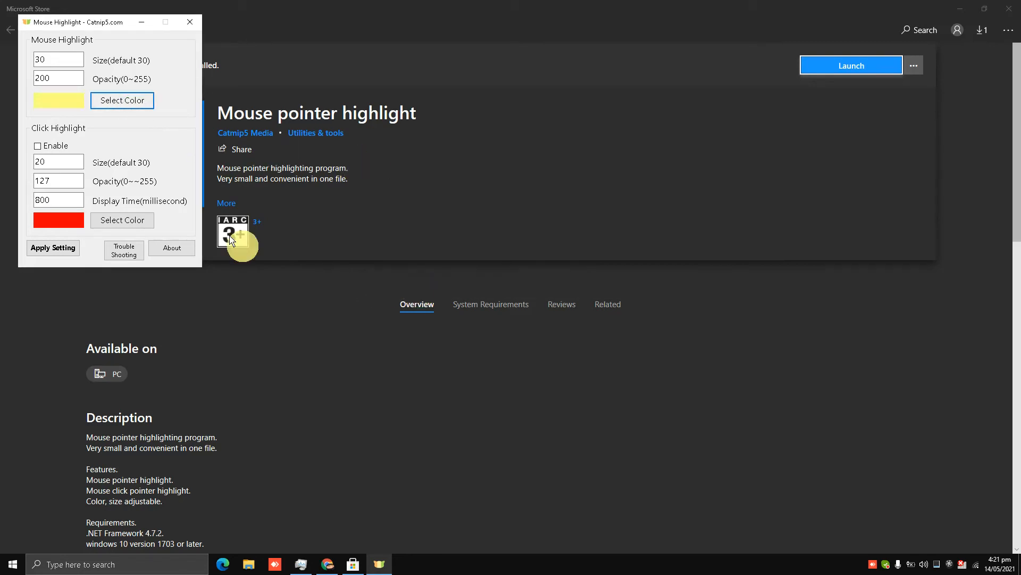
mouse_move(225, 163)
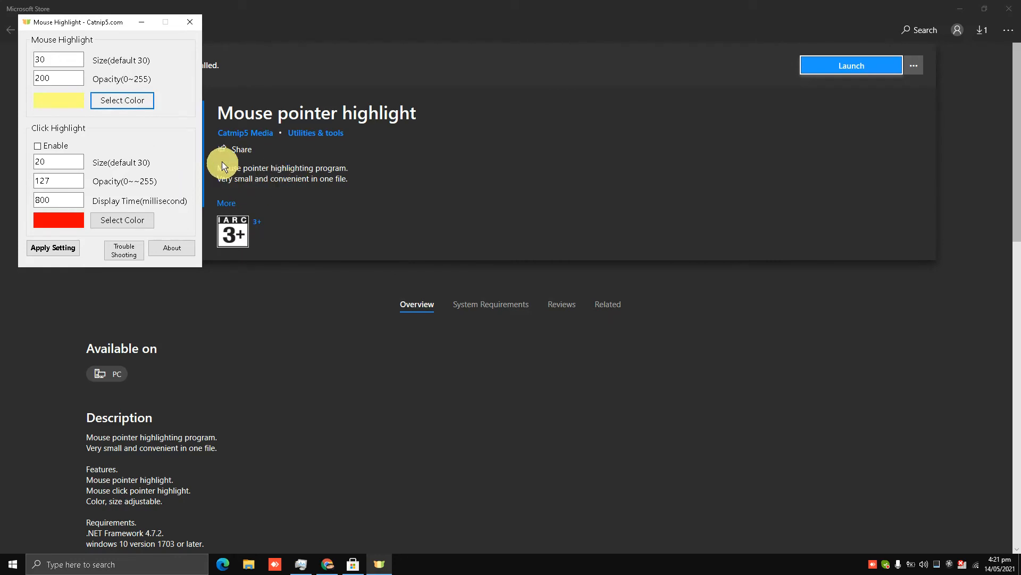
mouse_move(205, 174)
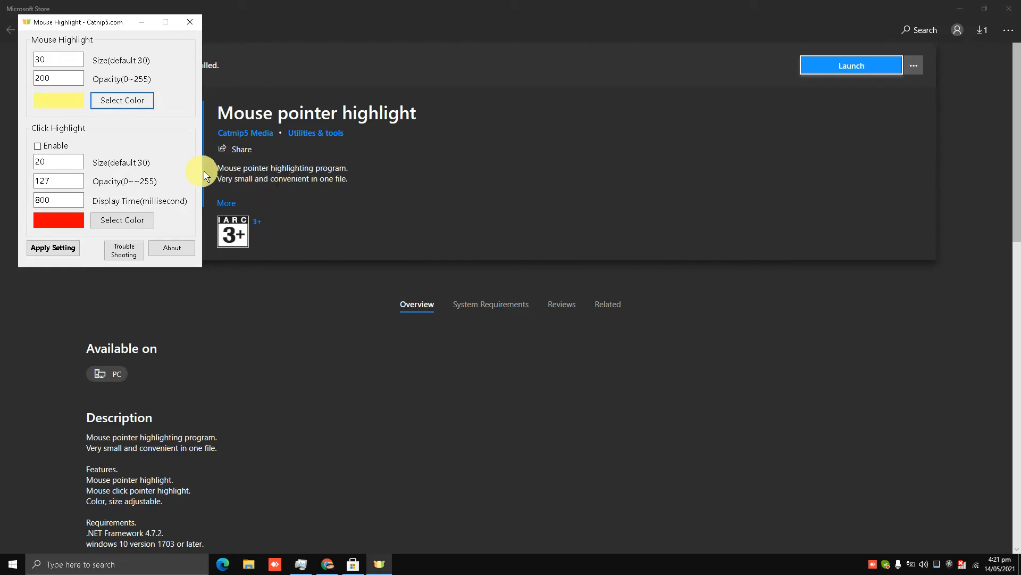
mouse_move(212, 184)
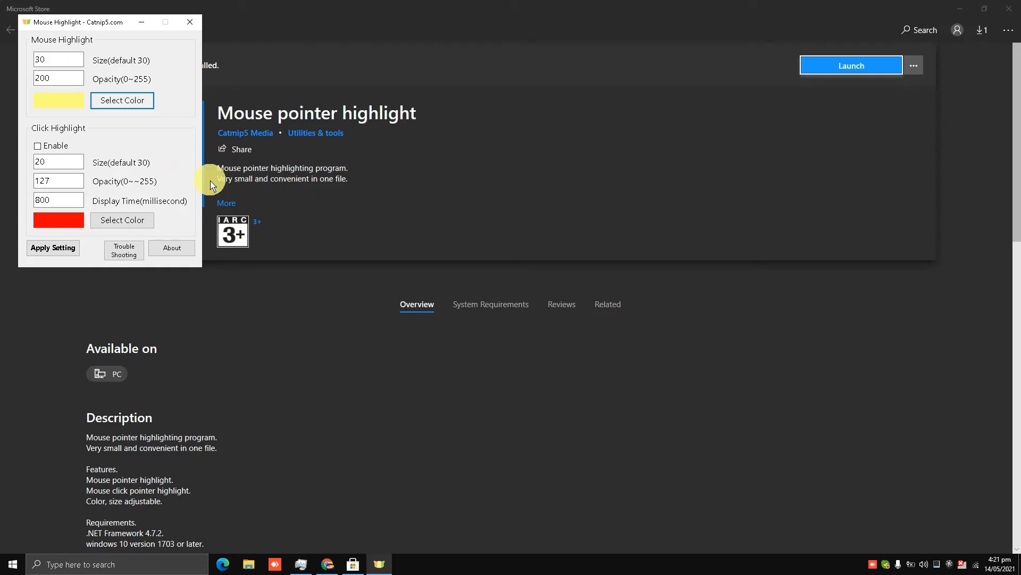
mouse_move(362, 269)
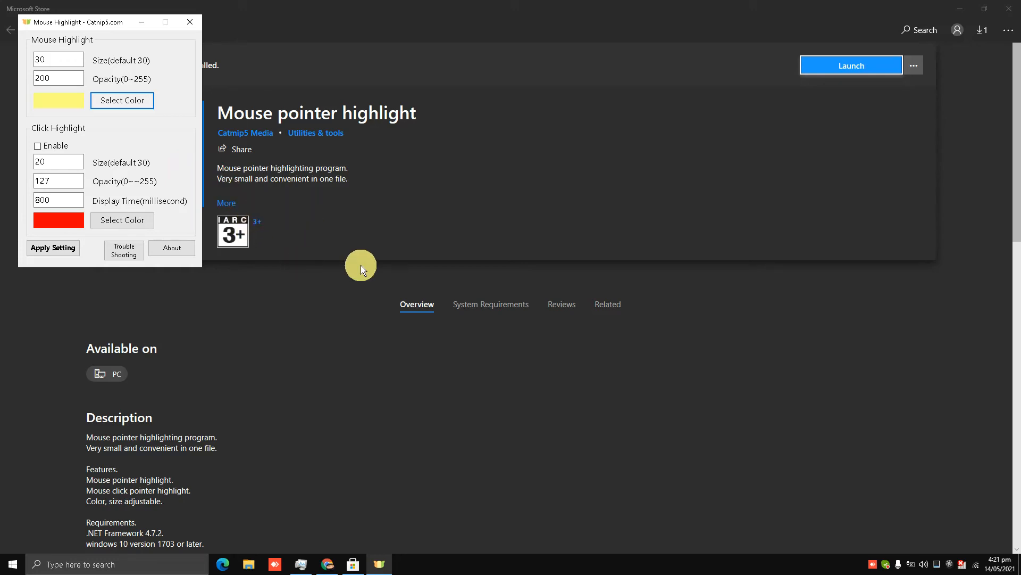
mouse_move(513, 209)
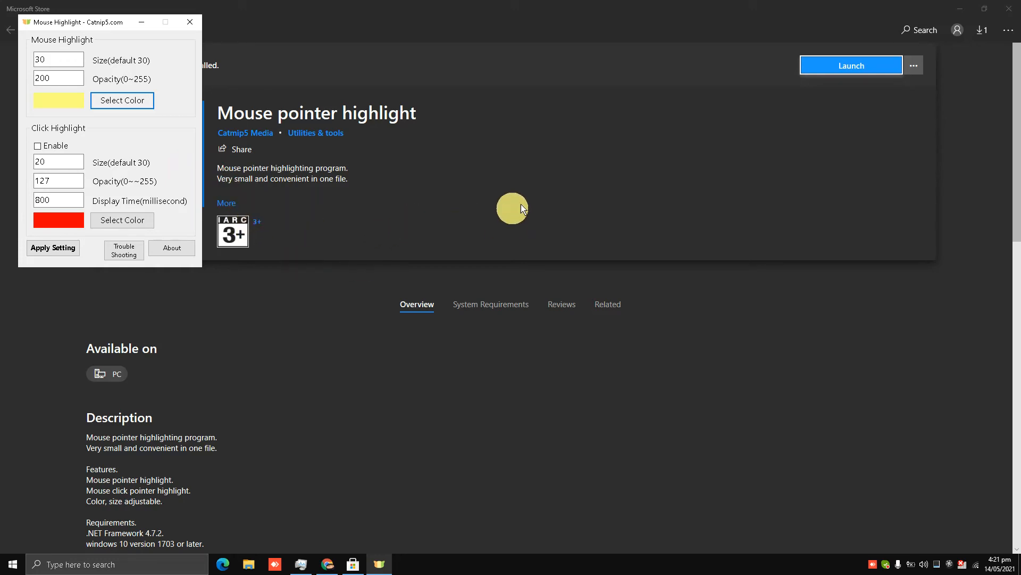
mouse_move(957, 13)
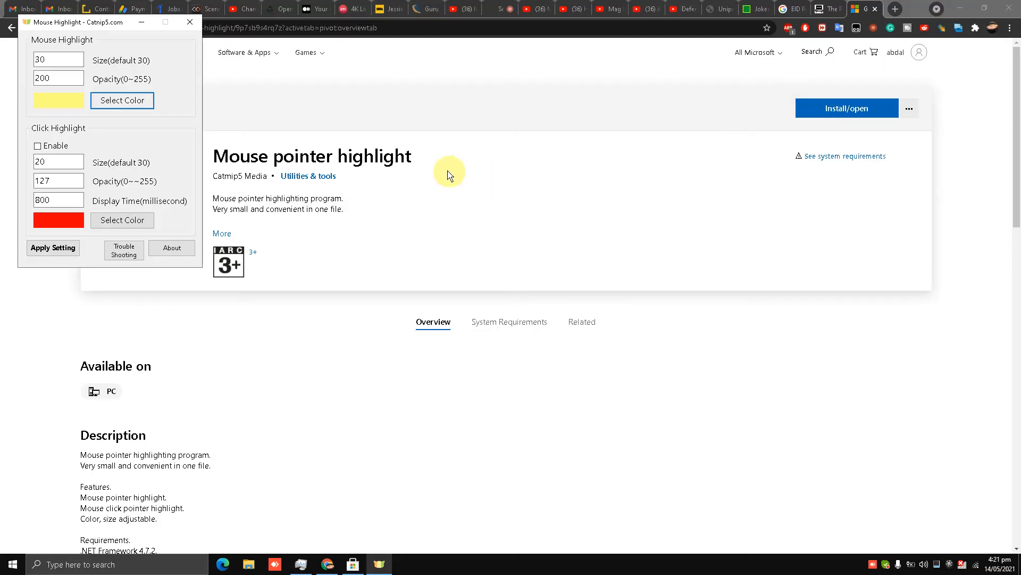
mouse_move(298, 160)
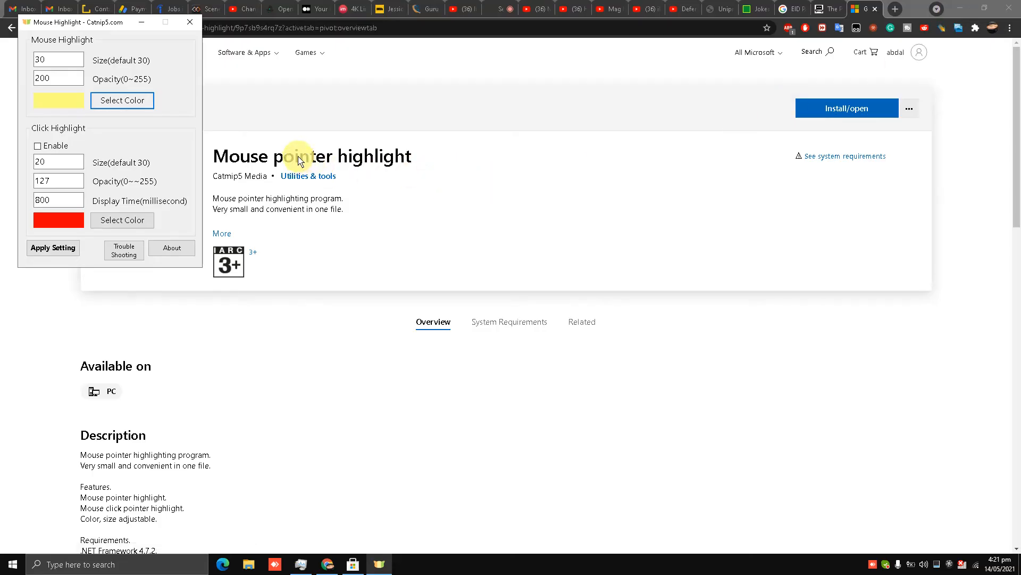
mouse_move(403, 257)
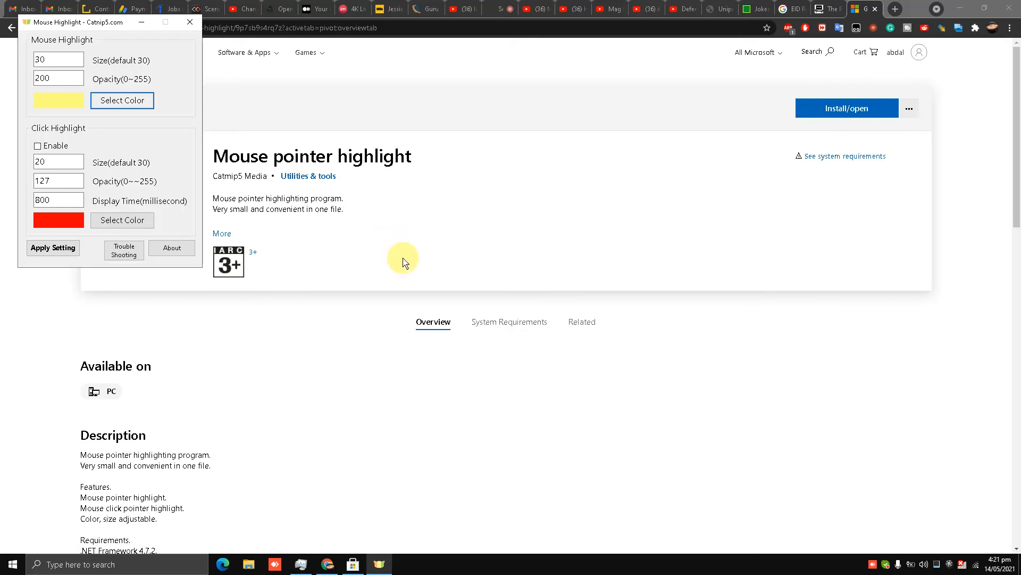
mouse_move(927, 539)
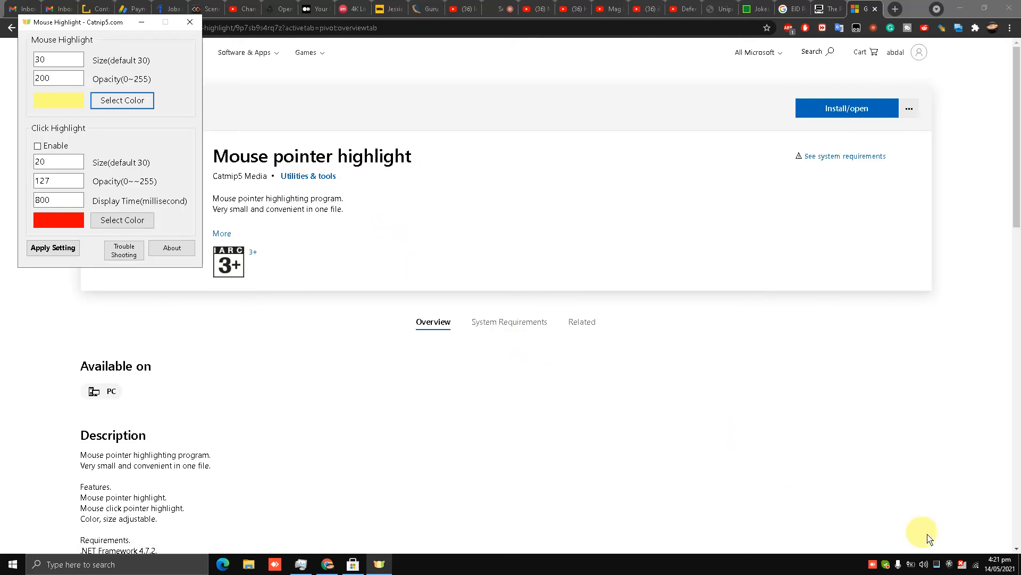